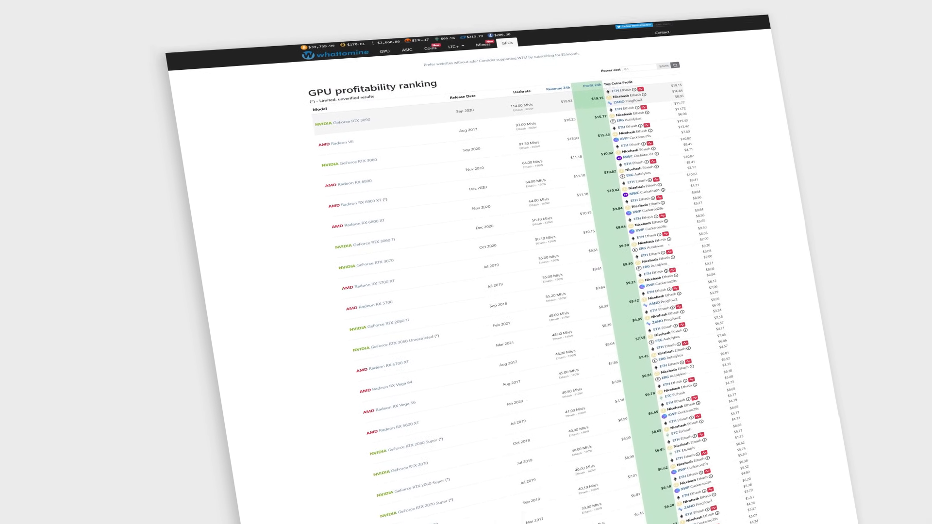
pyautogui.scroll(-3)
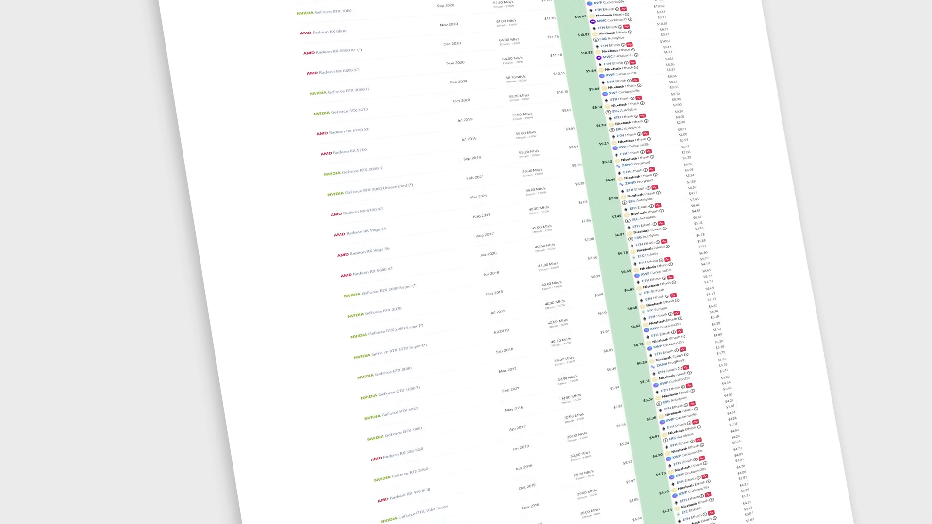
pyautogui.scroll(-3)
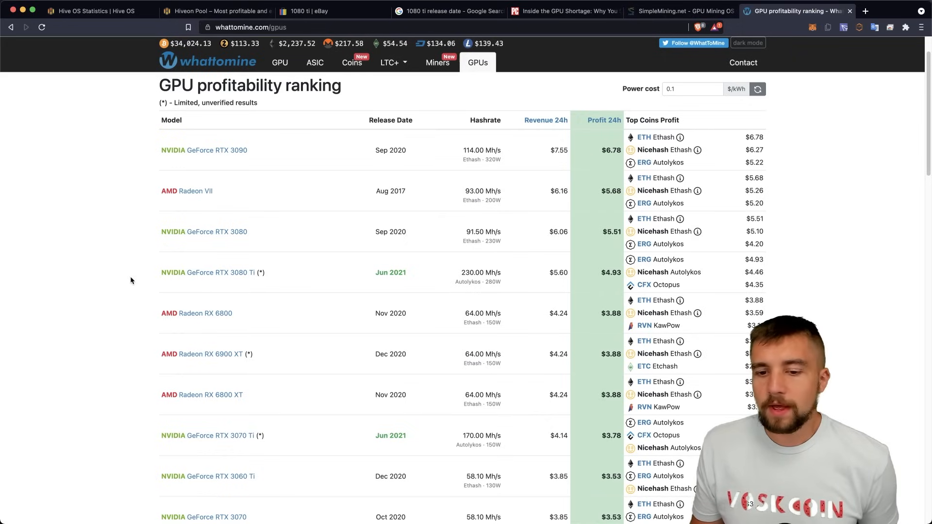
pyautogui.moveTo(286, 53)
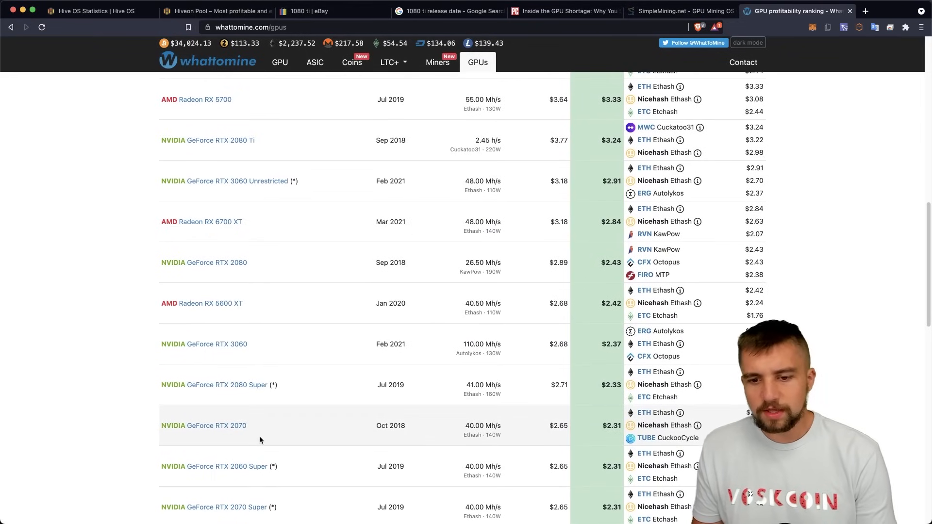
pyautogui.scroll(-3)
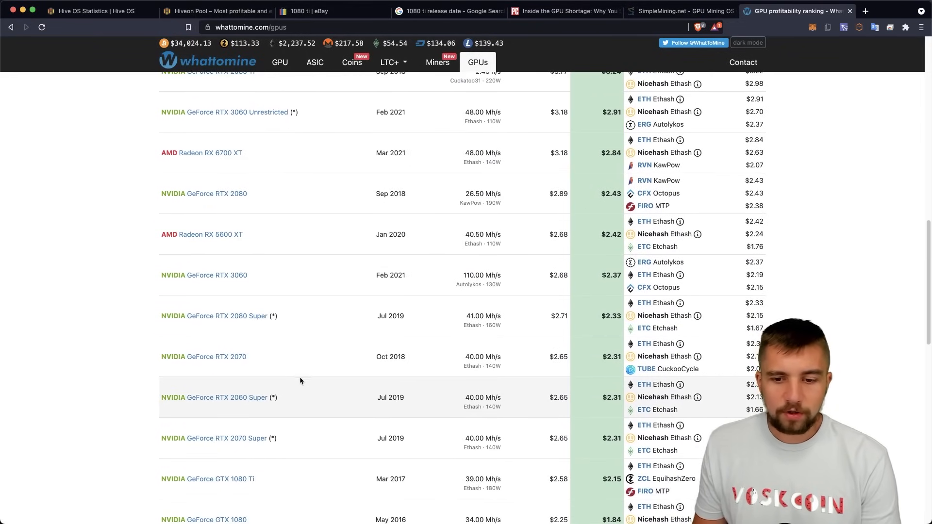
pyautogui.scroll(-3)
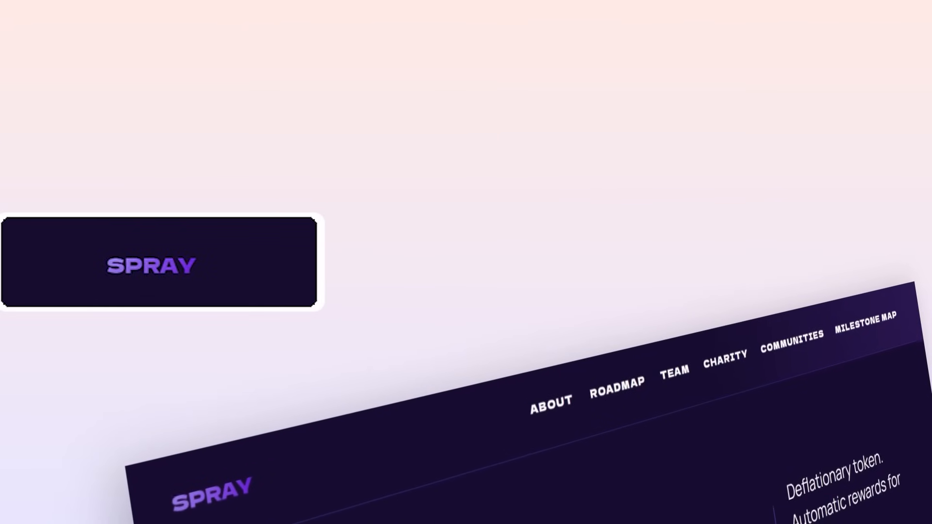
pyautogui.scroll(-3)
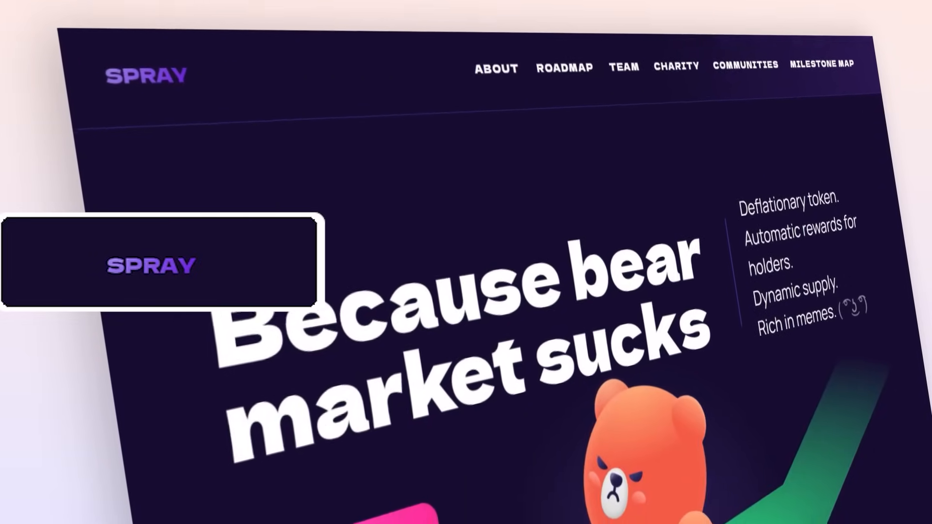
pyautogui.scroll(-3)
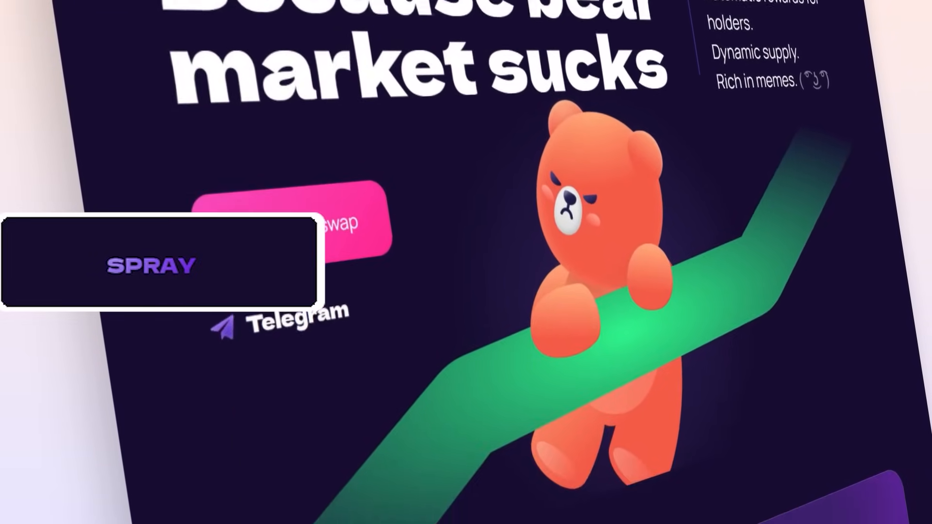
pyautogui.scroll(-3)
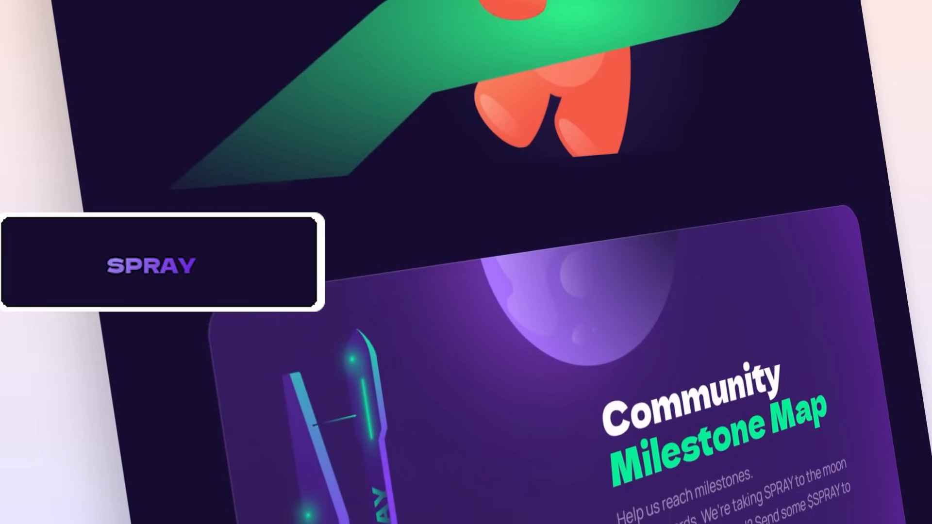
pyautogui.scroll(-3)
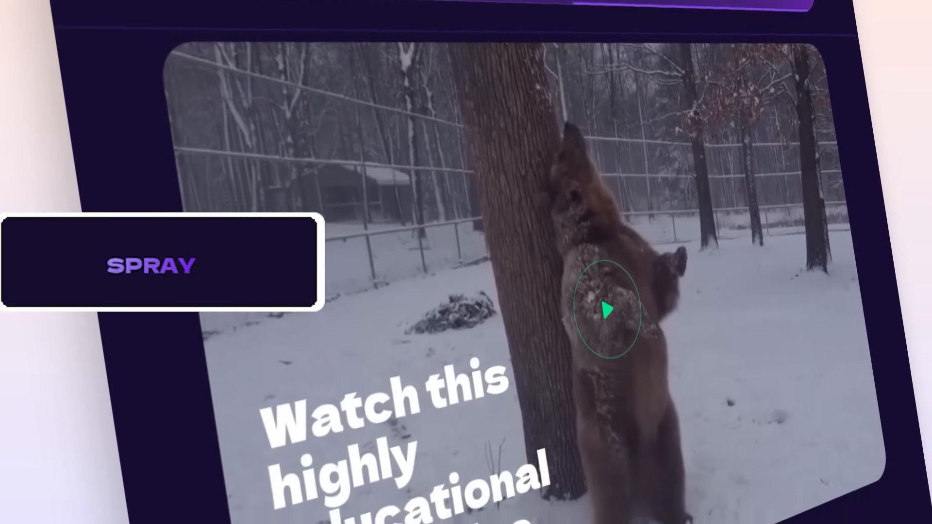
pyautogui.scroll(-3)
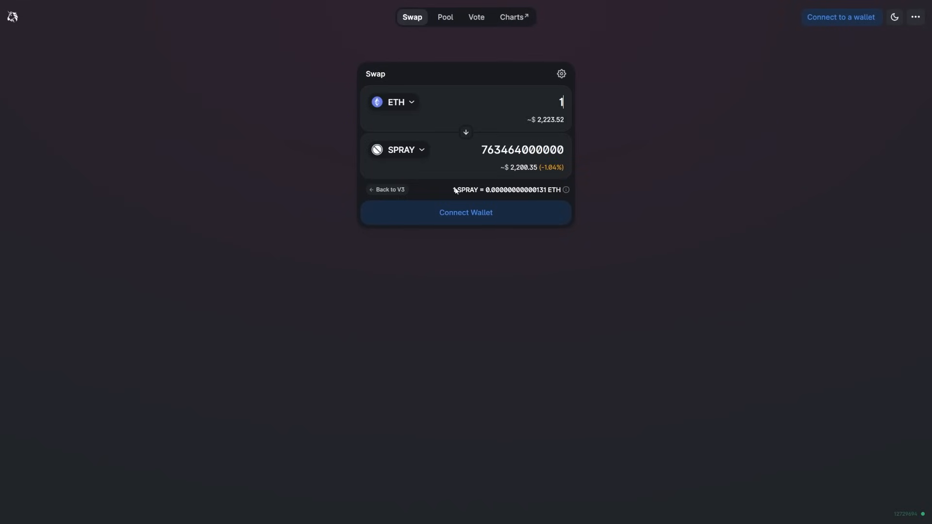
pyautogui.moveTo(565, 189)
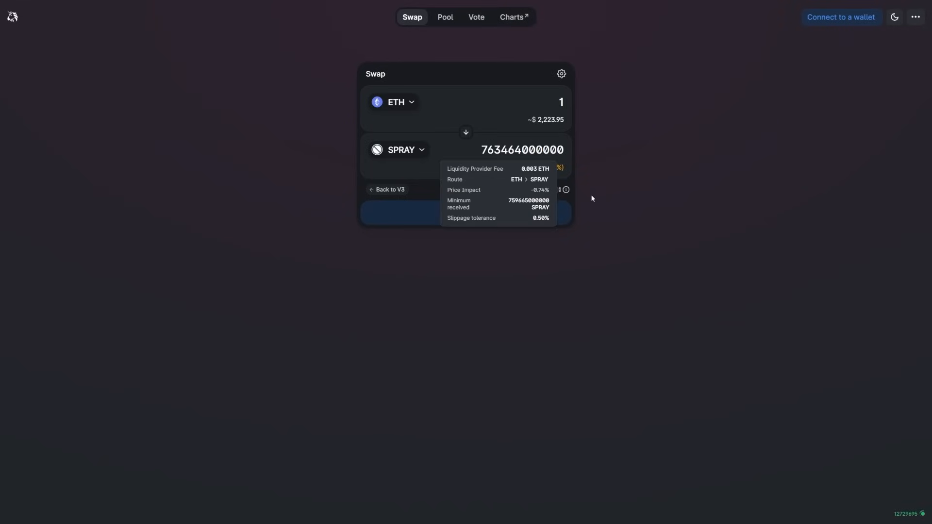